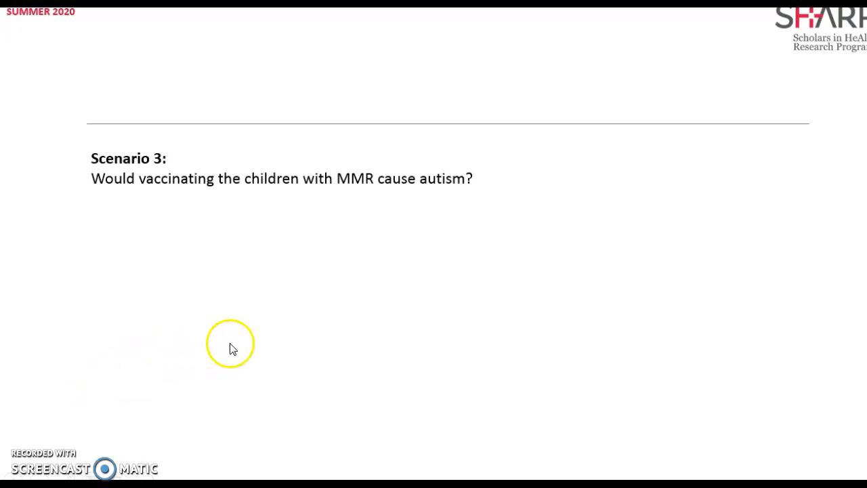
{"action": "mouse_move", "coordinate": [425, 264]}
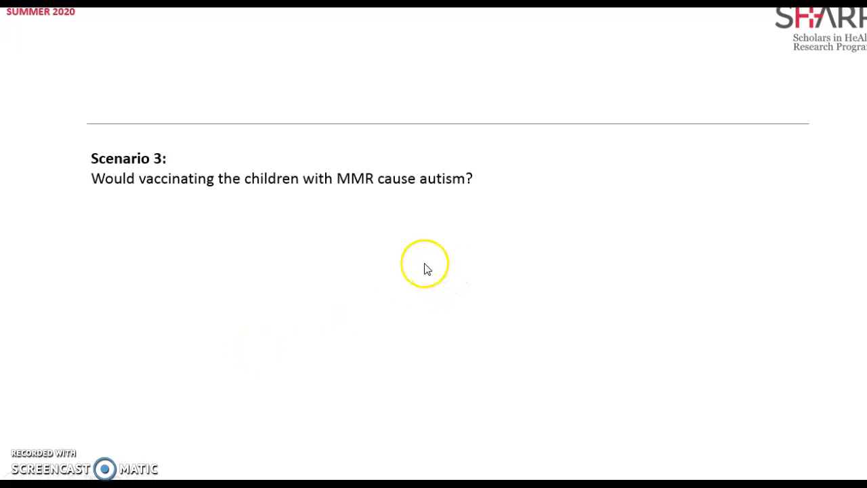
{"action": "mouse_move", "coordinate": [399, 243]}
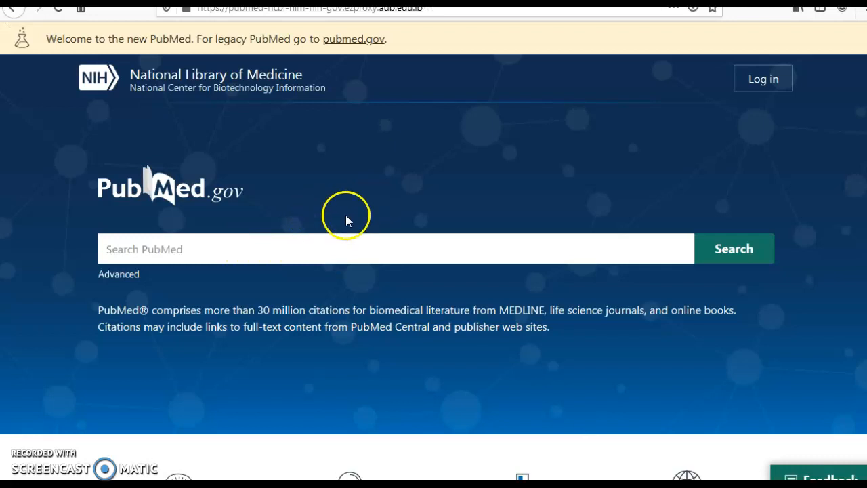
Step: Search Clinical Queries for 'mmr autism' using the autocomplete suggestion
{"action": "scroll", "scroll_direction": "down", "scroll_amount": 3}
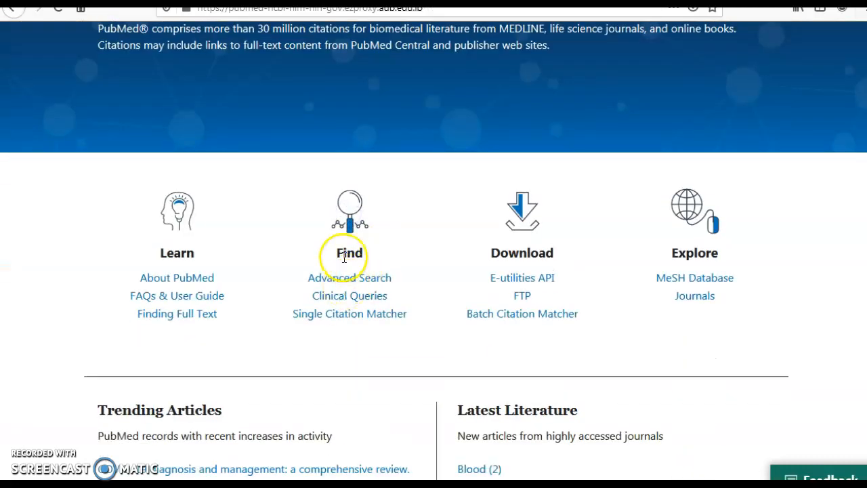
{"action": "left_click", "coordinate": [350, 296]}
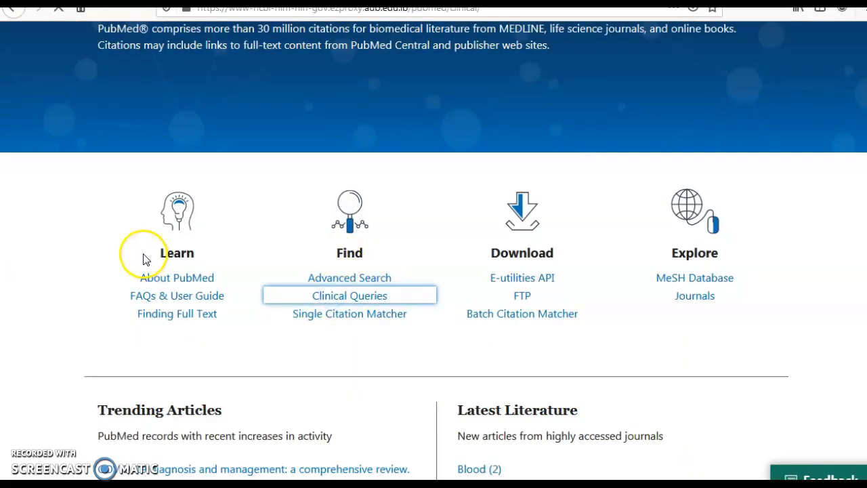
{"action": "left_click", "coordinate": [348, 295]}
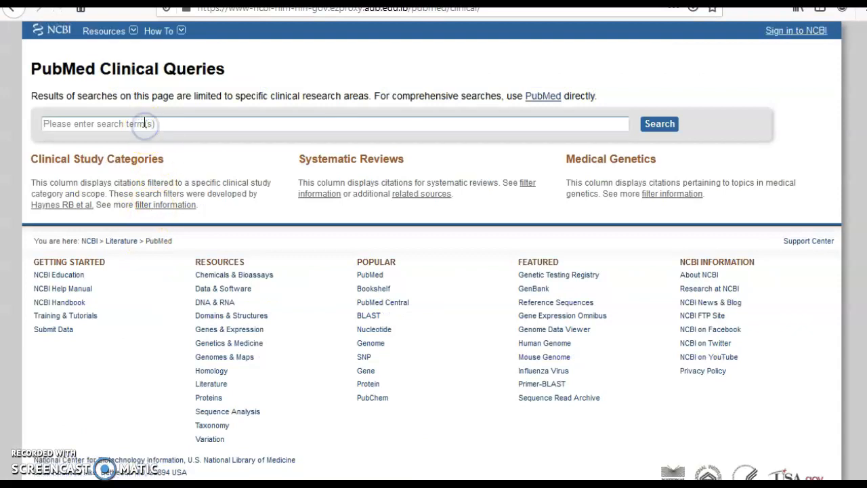
{"action": "type", "text": "mmr"}
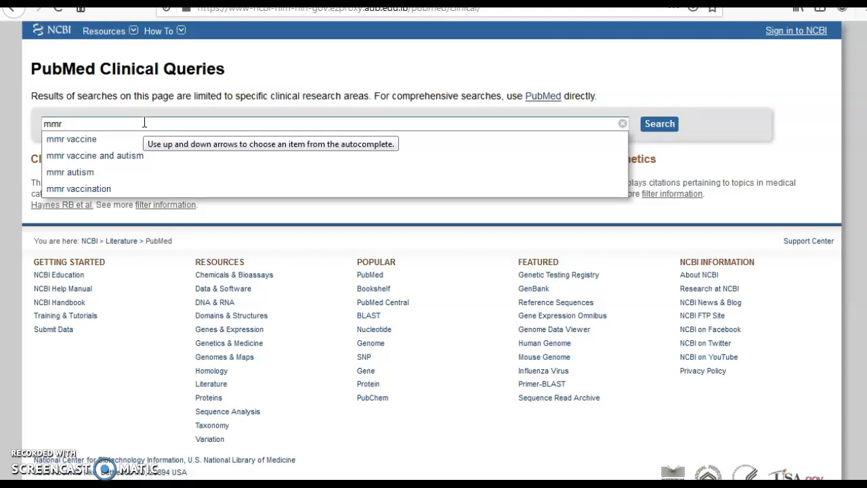
{"action": "left_click", "coordinate": [69, 171]}
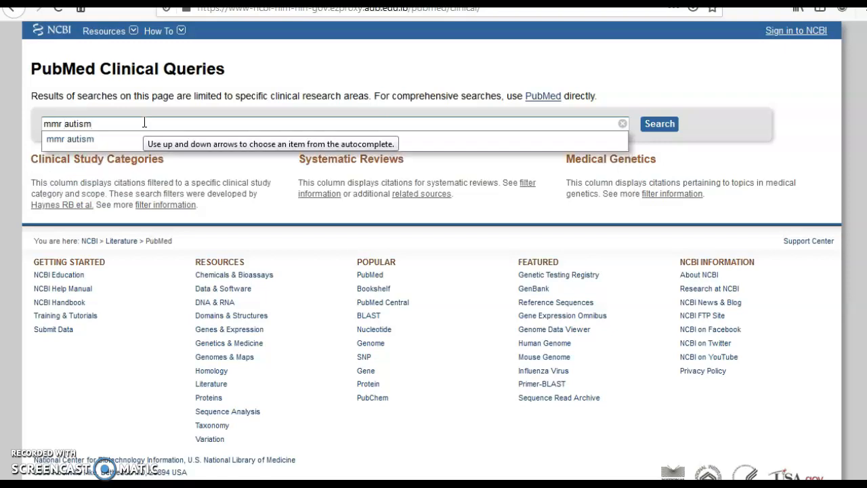
{"action": "left_click", "coordinate": [658, 124]}
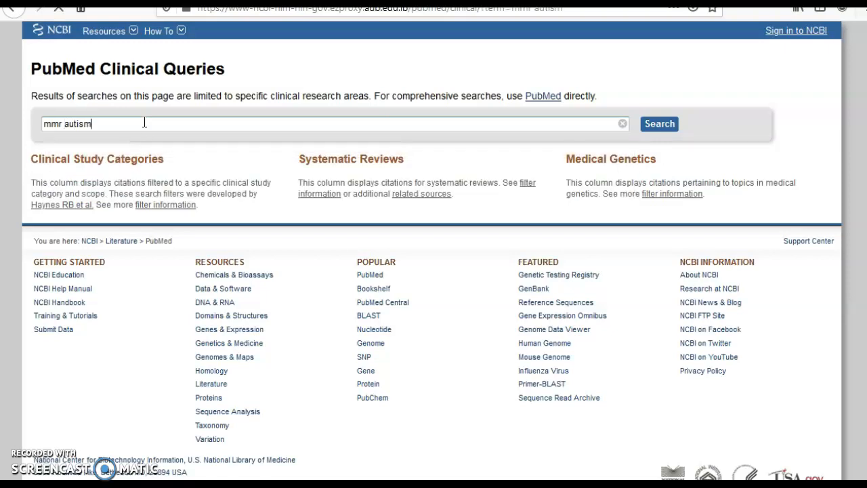
{"action": "left_click", "coordinate": [658, 123]}
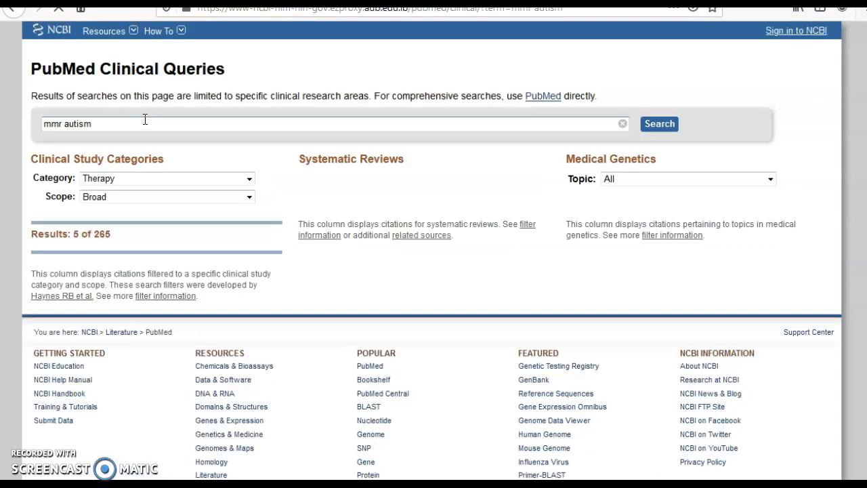
Step: Switch the clinical study category to Etiology and list all 122 results
{"action": "scroll", "scroll_direction": "down", "scroll_amount": 3}
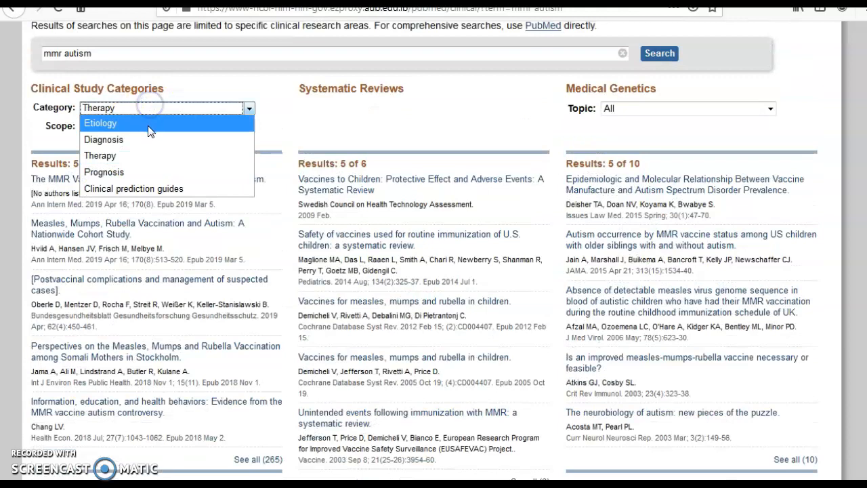
{"action": "left_click", "coordinate": [100, 123]}
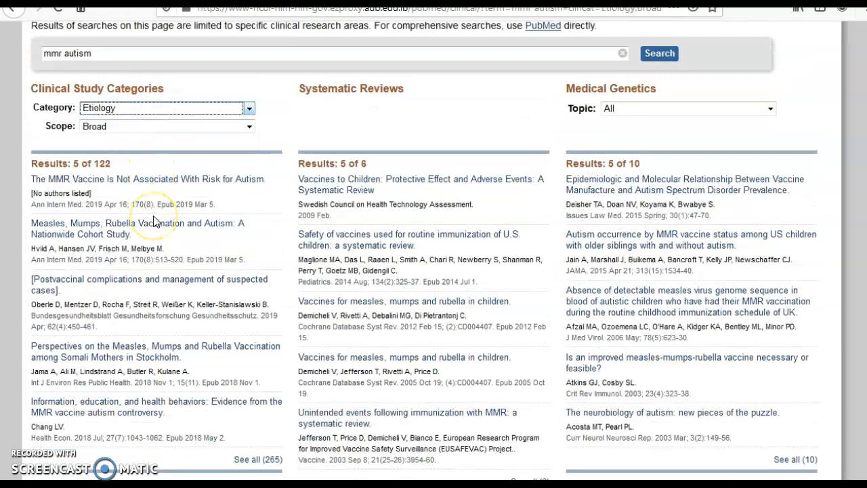
{"action": "scroll", "scroll_direction": "down", "scroll_amount": 3}
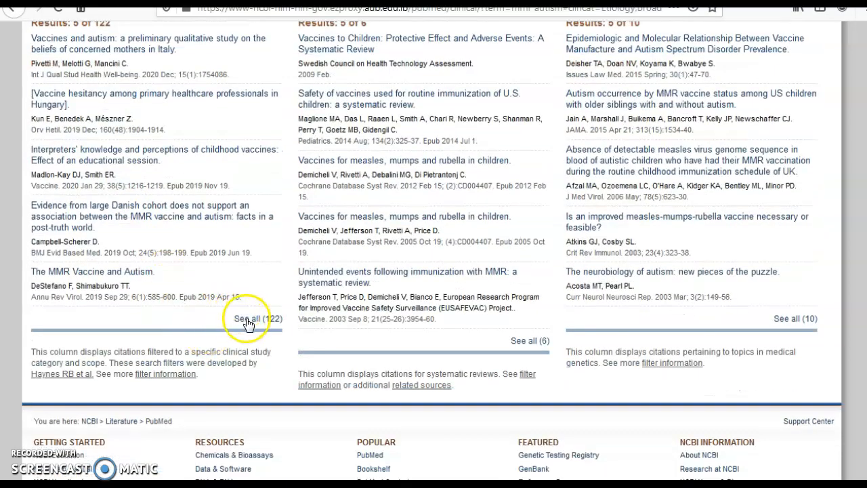
{"action": "left_click", "coordinate": [257, 318]}
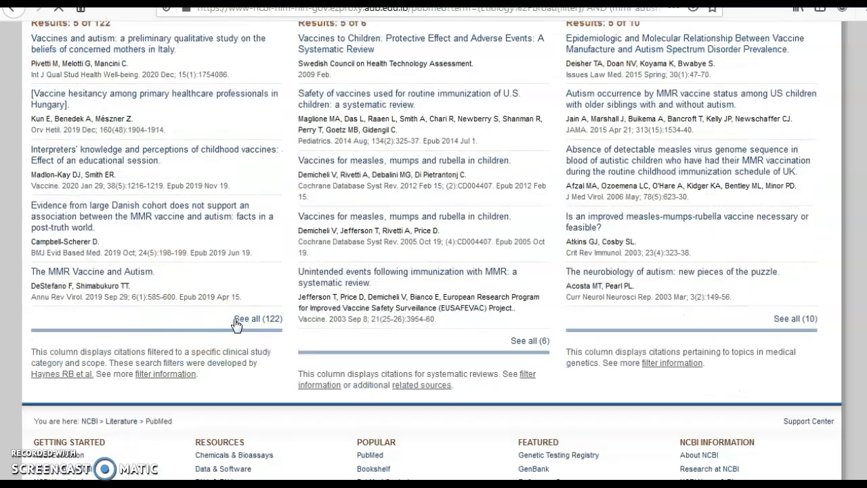
{"action": "left_click", "coordinate": [256, 319]}
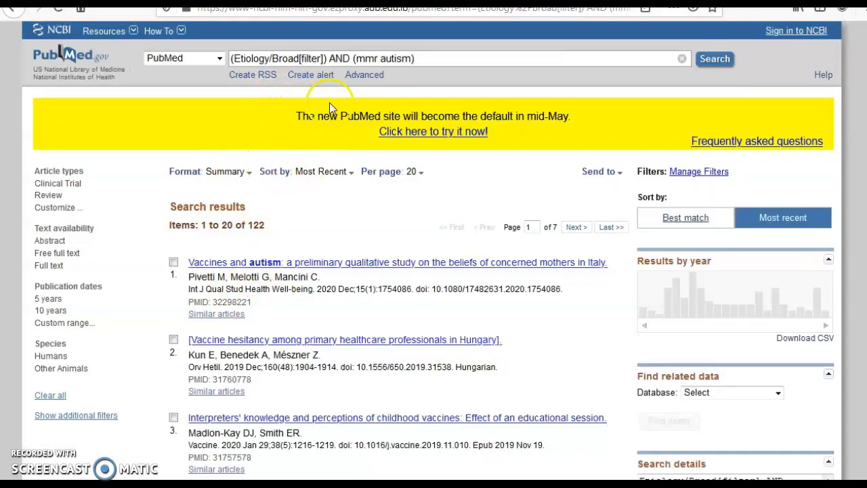
Step: Add 'vaccine' to make the query 'mmr vaccine autism' and check the Search details
{"action": "scroll", "scroll_direction": "down", "scroll_amount": 3}
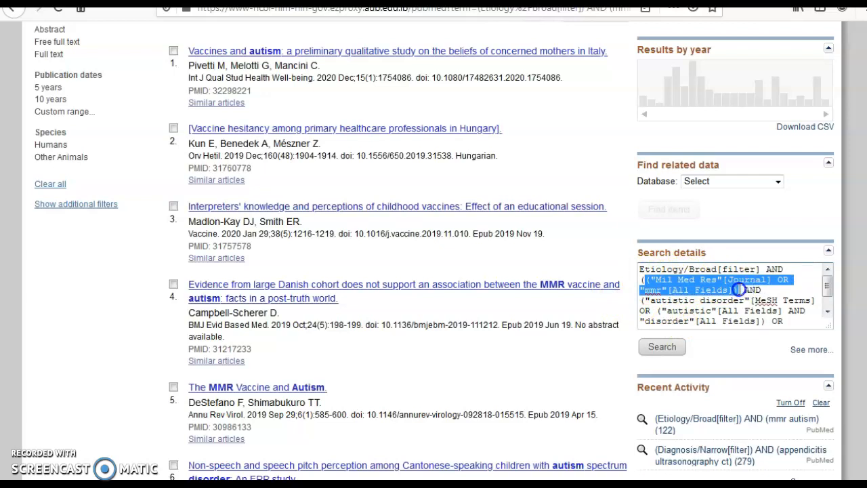
{"action": "mouse_move", "coordinate": [142, 324]}
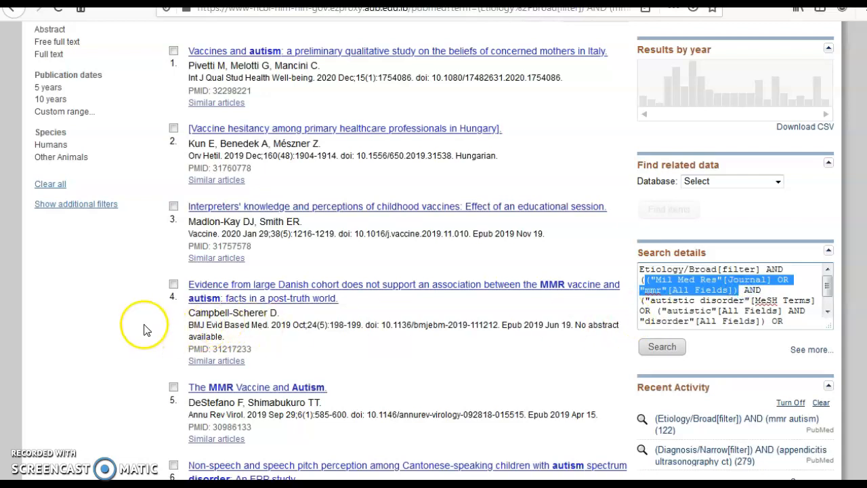
{"action": "scroll", "scroll_direction": "up", "scroll_amount": 3}
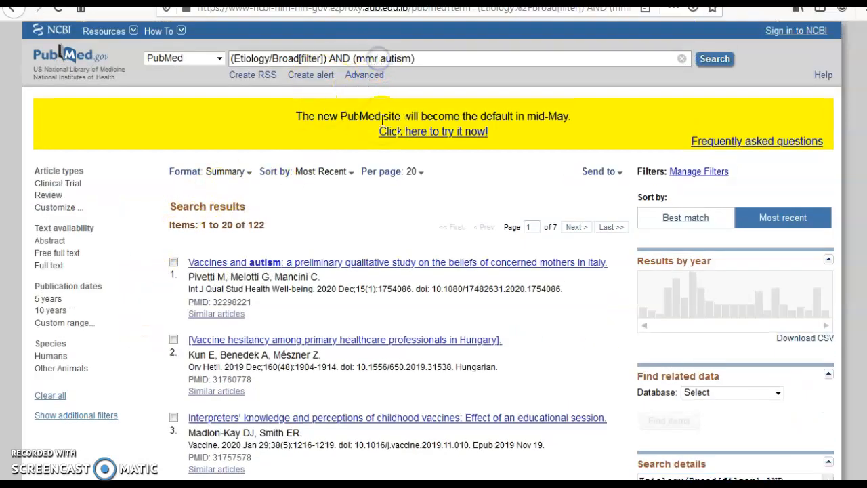
{"action": "type", "text": "vaccine"}
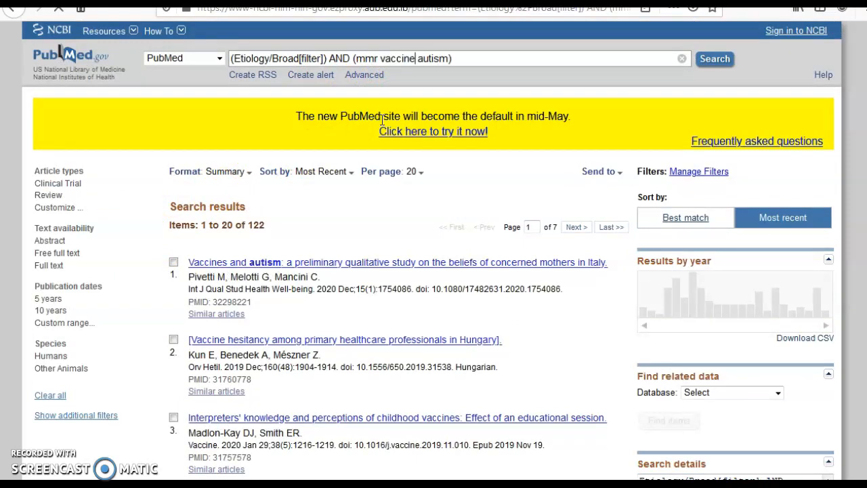
{"action": "left_click", "coordinate": [714, 59]}
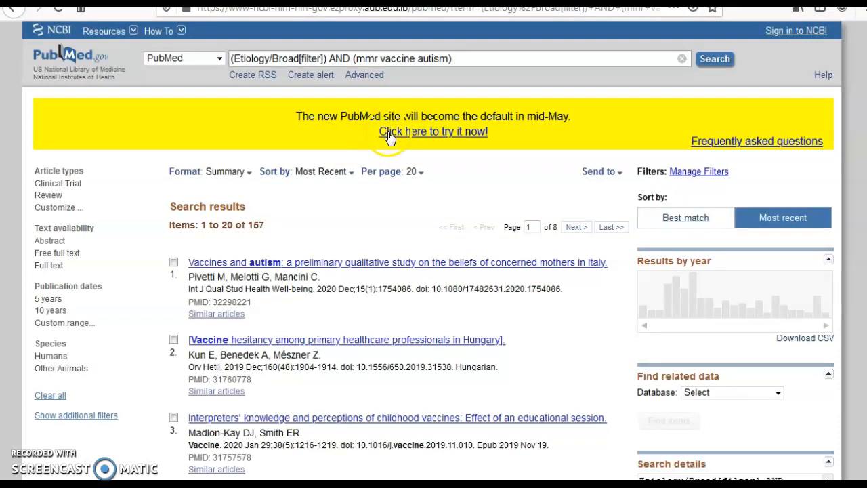
{"action": "scroll", "scroll_direction": "down", "scroll_amount": 3}
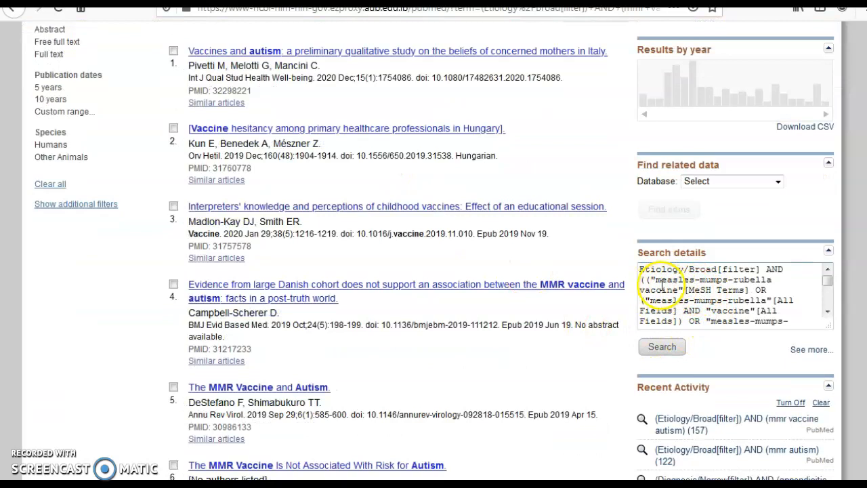
{"action": "scroll", "scroll_direction": "up", "scroll_amount": 3}
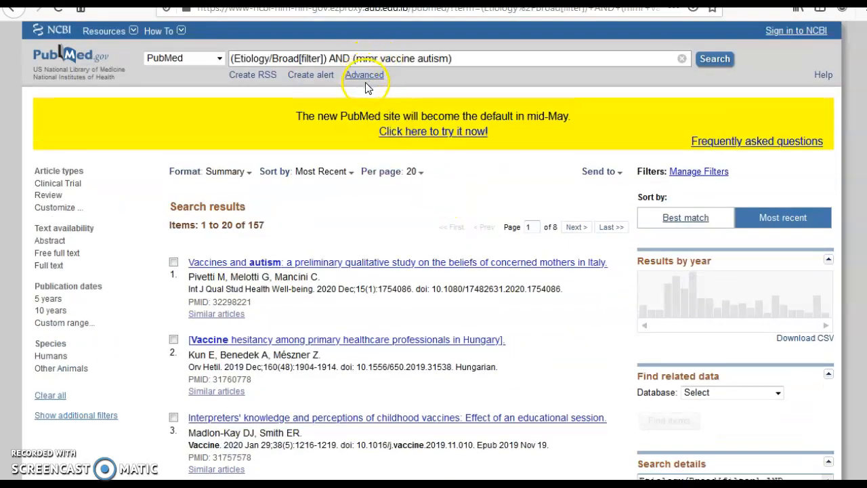
{"action": "mouse_move", "coordinate": [275, 225]}
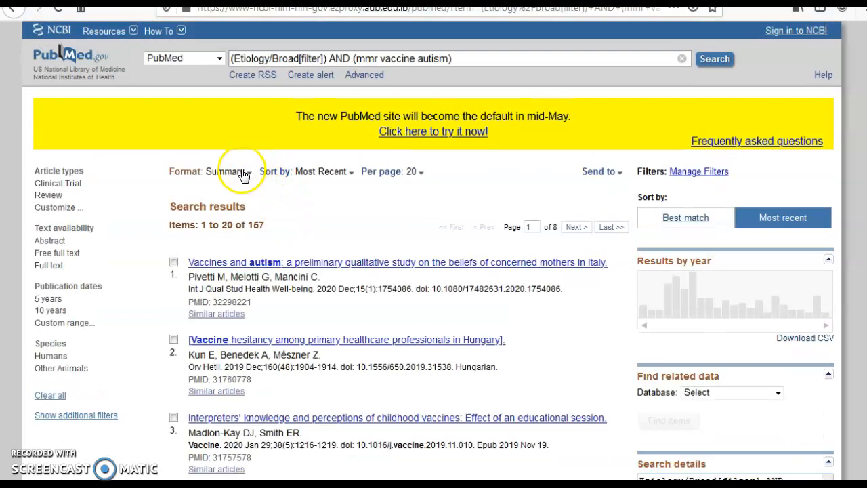
{"action": "mouse_move", "coordinate": [43, 399]}
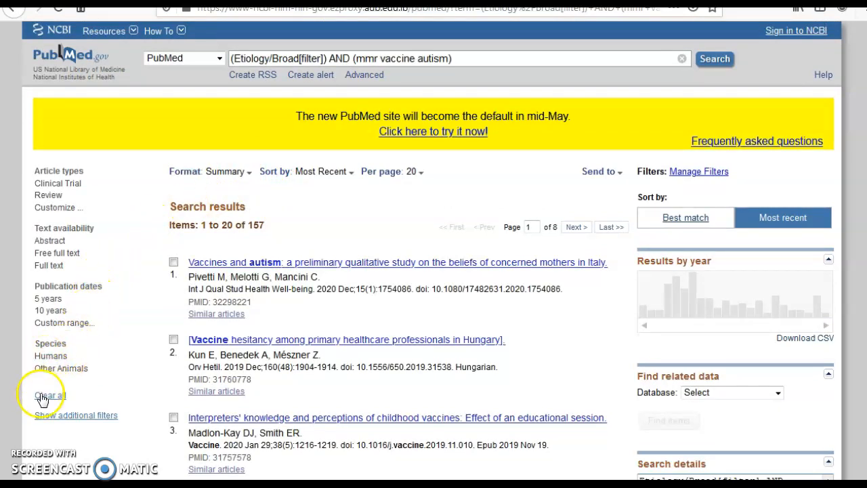
Step: Add the Ages filter type to show the Child: birth–18 years option
{"action": "left_click", "coordinate": [76, 414]}
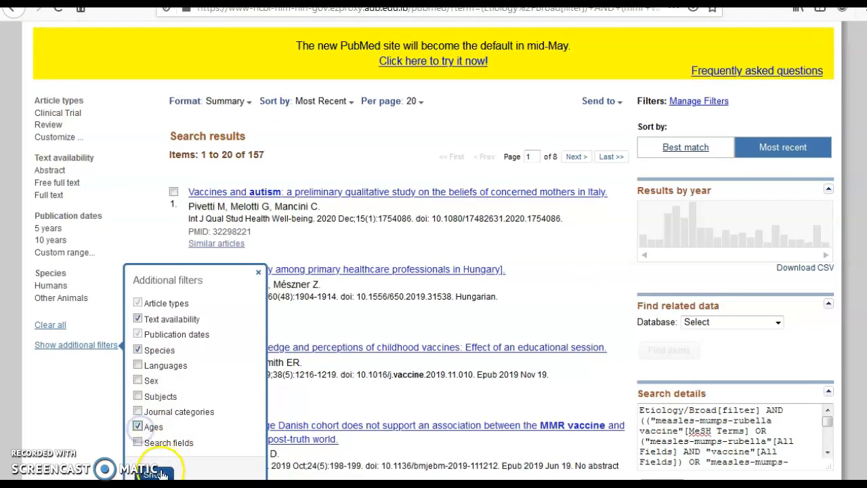
{"action": "left_click", "coordinate": [137, 427]}
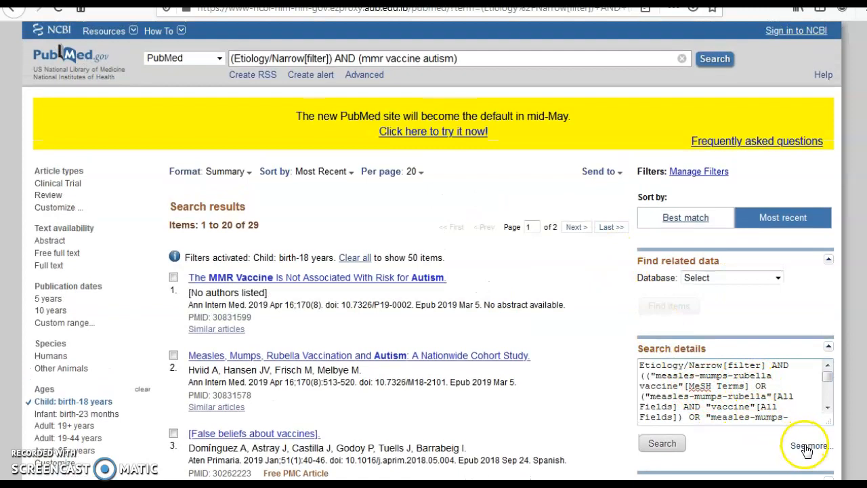
Step: Delete the [All Fields] vaccine and autism terms from the query translation and rerun it
{"action": "left_click", "coordinate": [809, 446]}
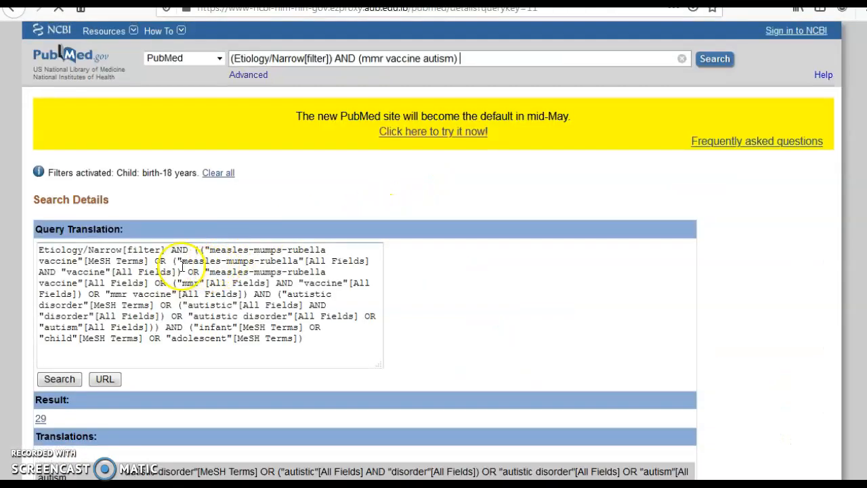
{"action": "left_click_drag", "start_coordinate": [154, 260], "coordinate": [178, 271]}
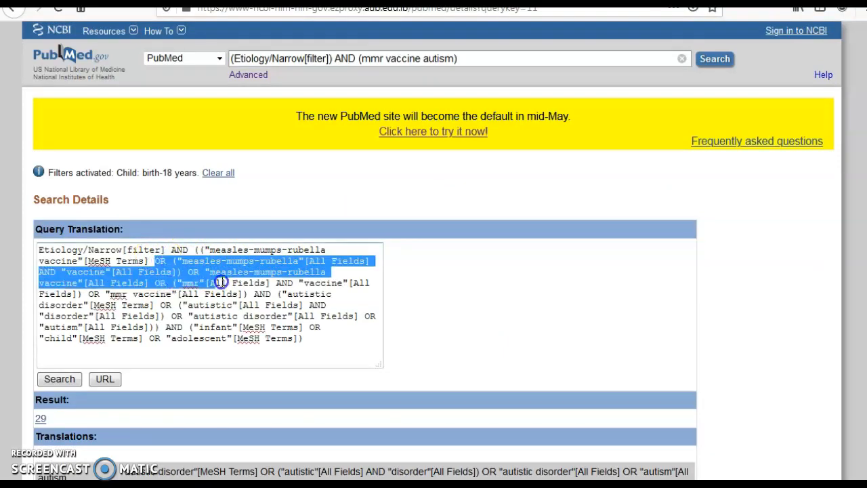
{"action": "left_click_drag", "start_coordinate": [221, 283], "coordinate": [184, 304]}
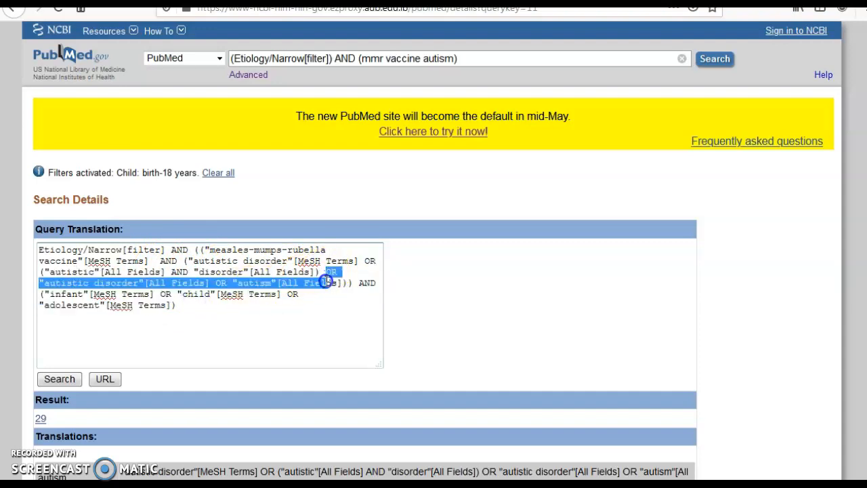
{"action": "left_click_drag", "start_coordinate": [329, 278], "coordinate": [169, 304]}
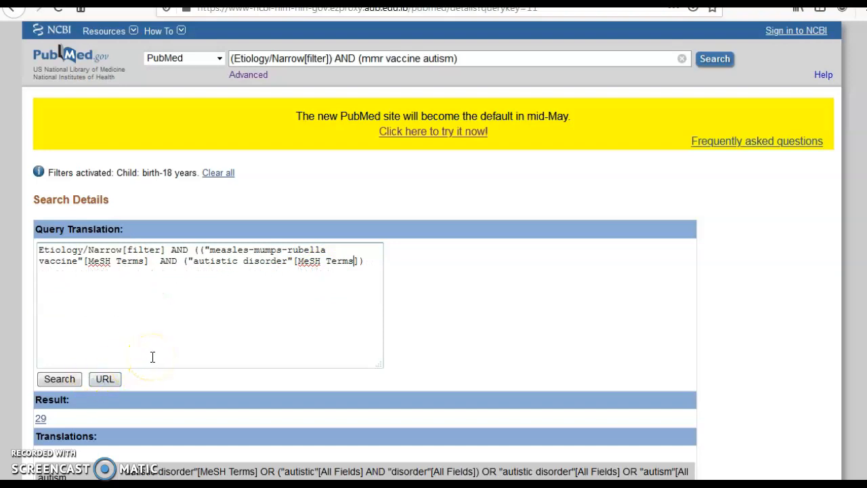
{"action": "mouse_move", "coordinate": [151, 376]}
{"action": "type", "text": ")"}
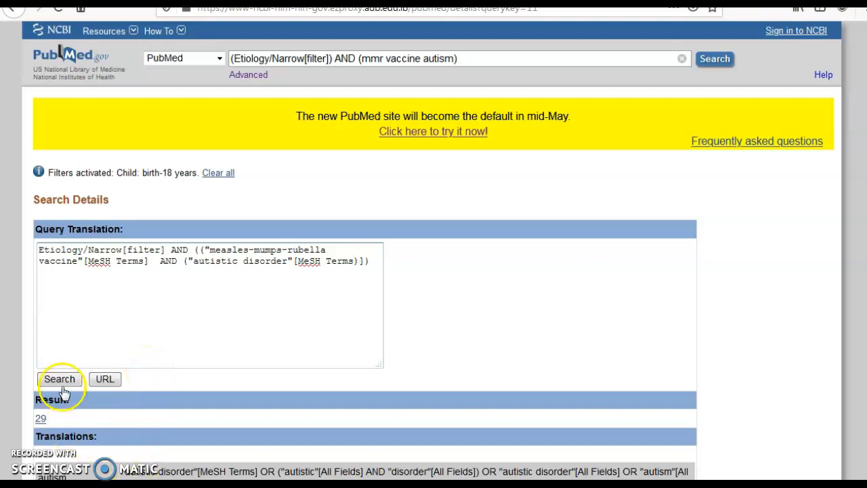
{"action": "left_click", "coordinate": [59, 379]}
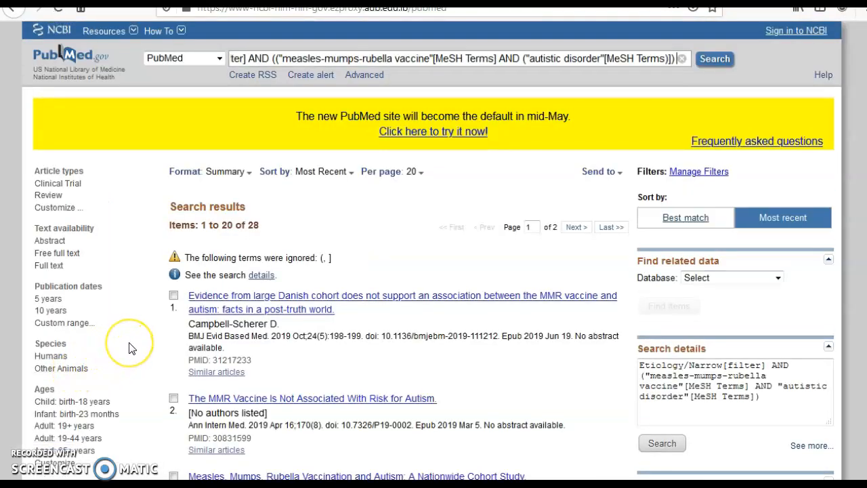
{"action": "mouse_move", "coordinate": [120, 368]}
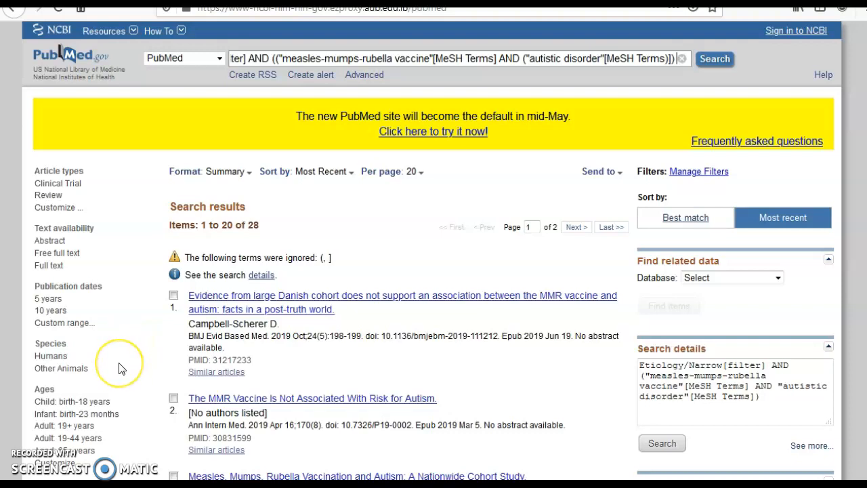
{"action": "mouse_move", "coordinate": [119, 367]}
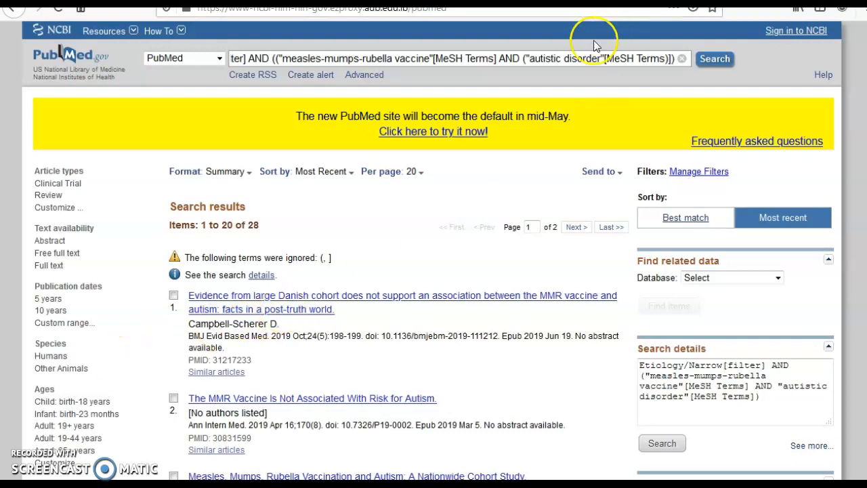
{"action": "mouse_move", "coordinate": [349, 132]}
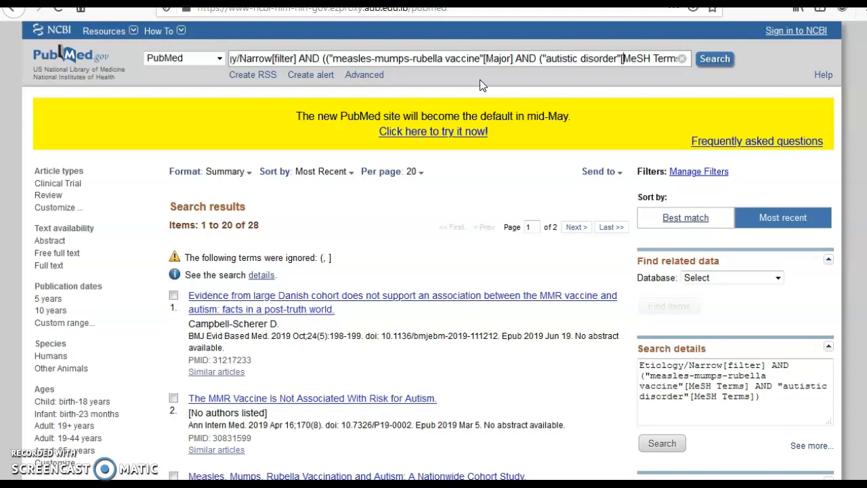
Step: Retag the autistic disorder term as a Major topic and rerun the search
{"action": "double_click", "coordinate": [652, 58]}
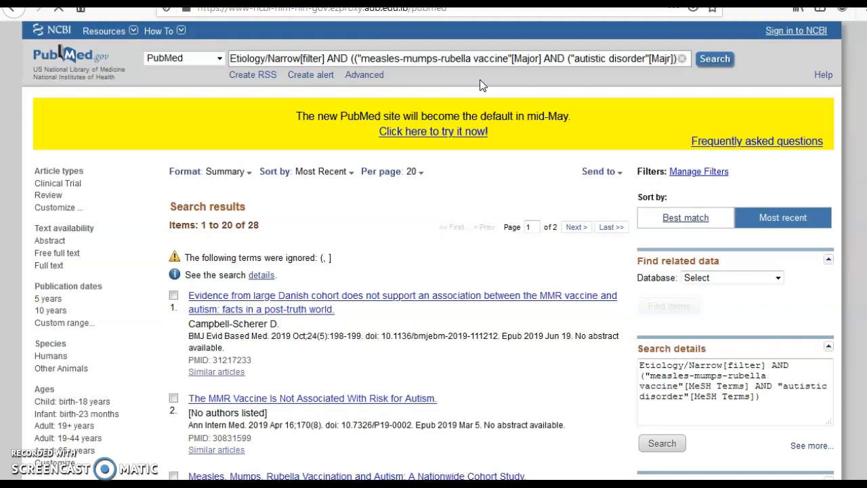
{"action": "left_click", "coordinate": [714, 59]}
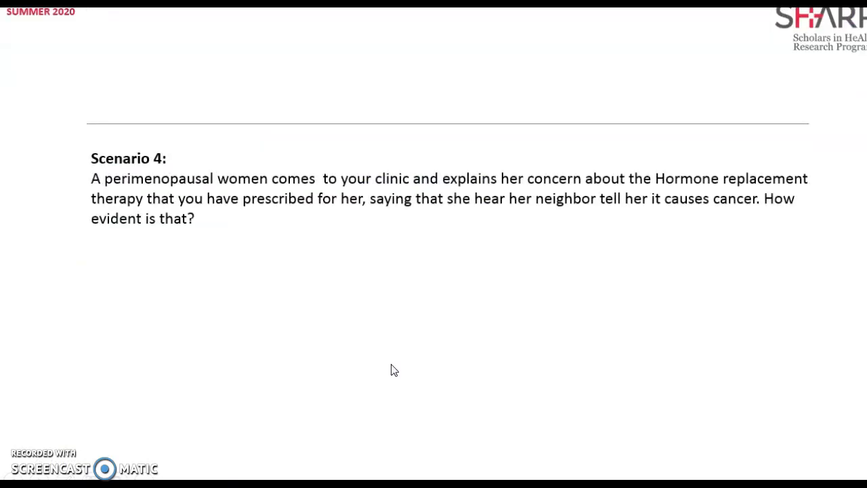
{"action": "mouse_move", "coordinate": [390, 371]}
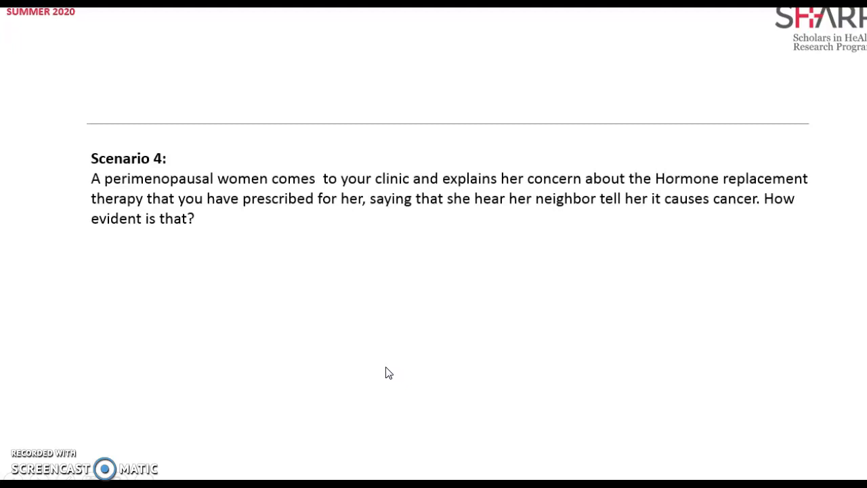
Step: Advance the slideshow to the Scenario 4 slide on hormone therapy and cancer
{"action": "left_click", "coordinate": [388, 372]}
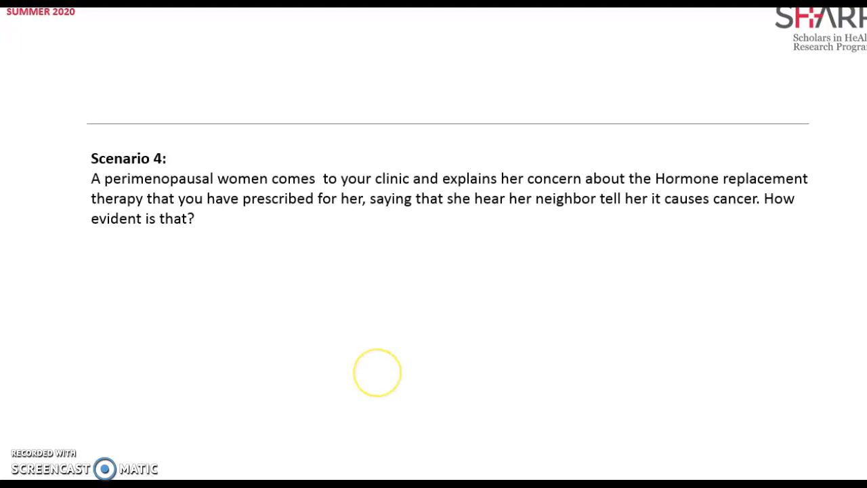
{"action": "mouse_move", "coordinate": [623, 391]}
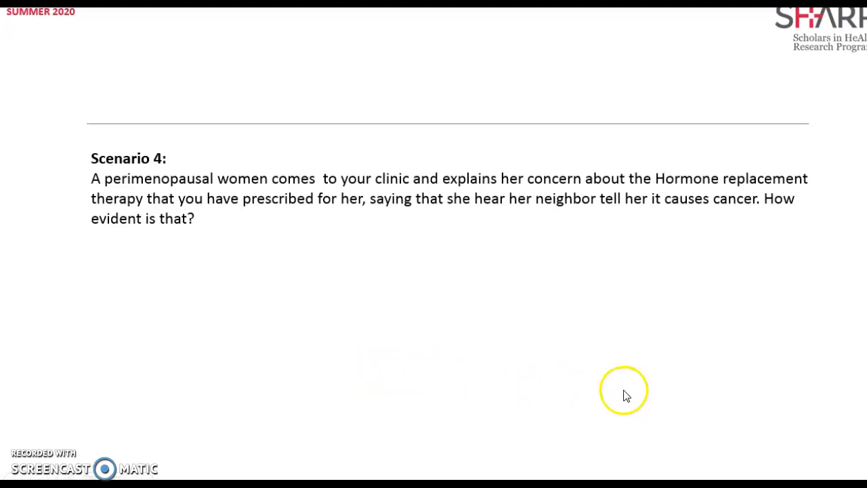
{"action": "mouse_move", "coordinate": [583, 400]}
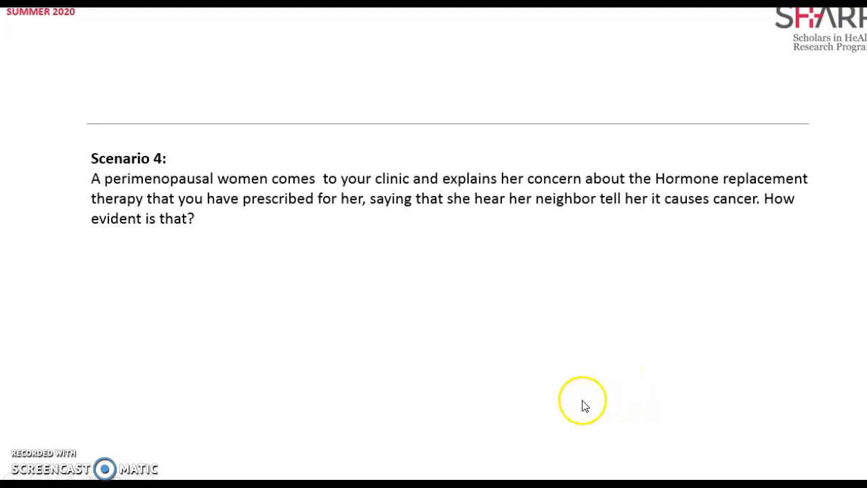
{"action": "mouse_move", "coordinate": [579, 408]}
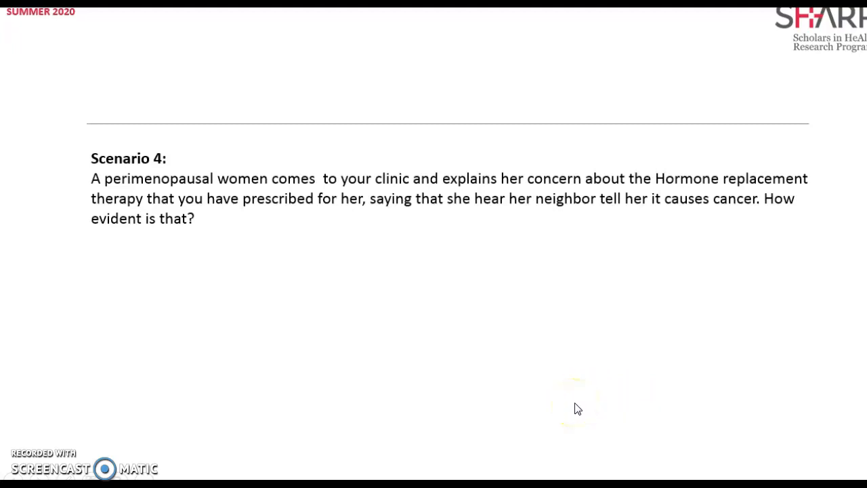
{"action": "mouse_move", "coordinate": [576, 409]}
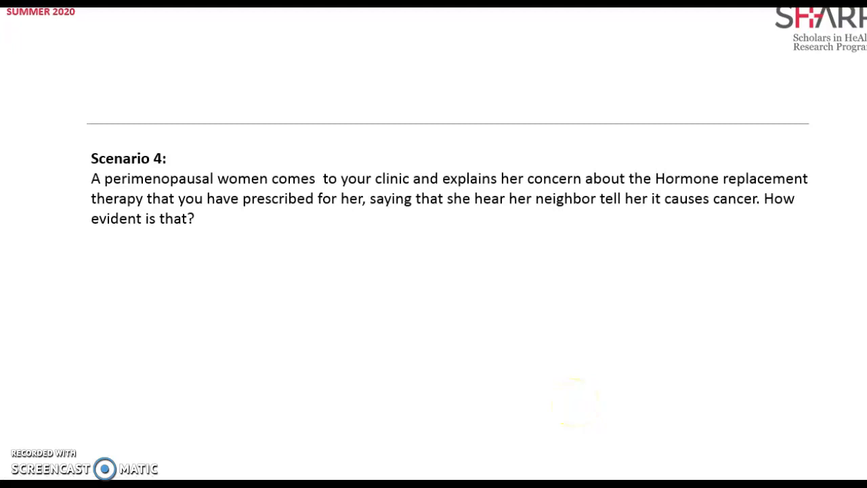
{"action": "mouse_move", "coordinate": [546, 425]}
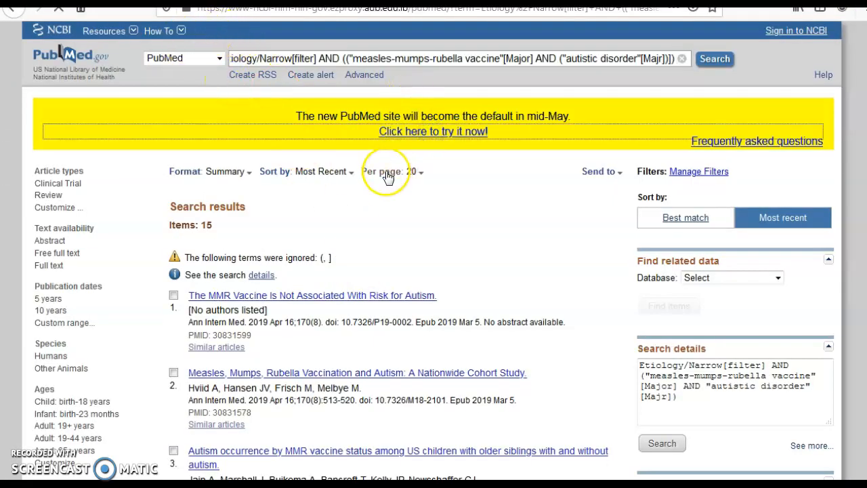
Step: Switch to the new PubMed site and open Clinical Queries from its home page
{"action": "left_click", "coordinate": [433, 131]}
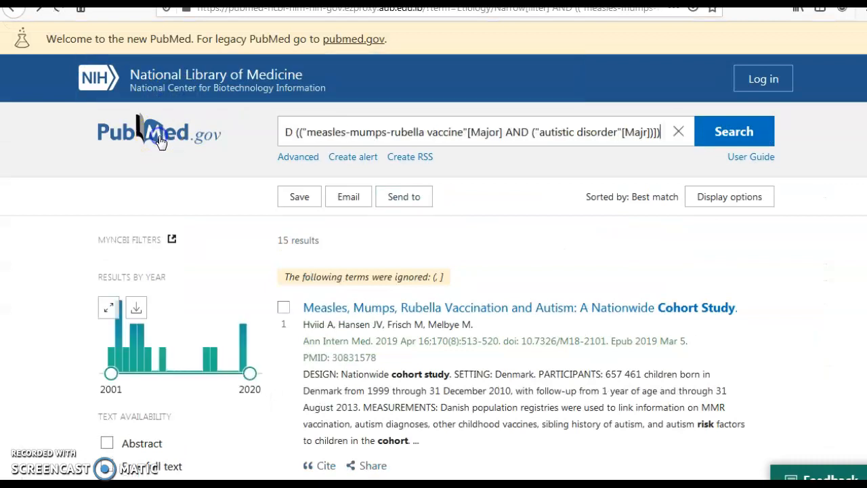
{"action": "left_click", "coordinate": [159, 132]}
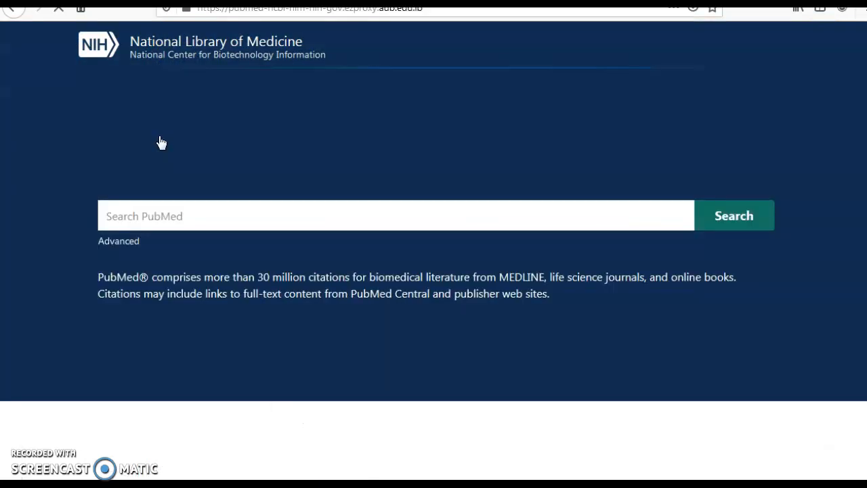
{"action": "scroll", "scroll_direction": "down", "scroll_amount": 3}
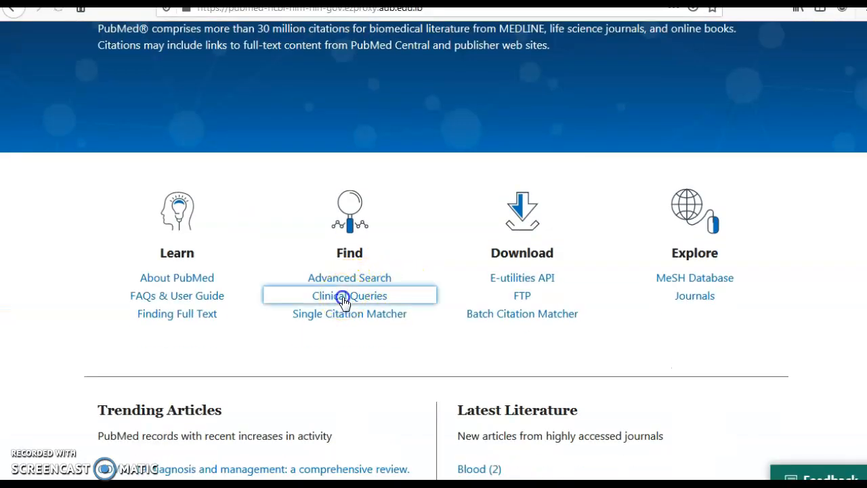
{"action": "left_click", "coordinate": [349, 296]}
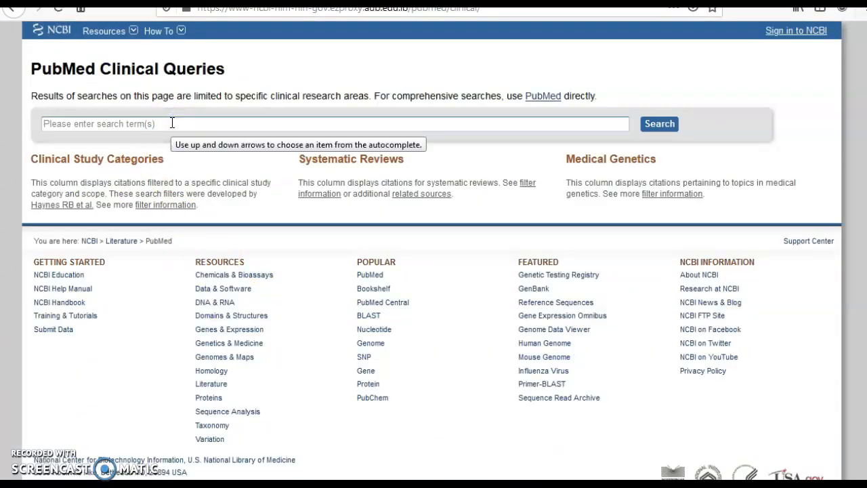
Step: Enter 'perimenopause HRT cancer' in Clinical Queries and run the search
{"action": "type", "text": "parimen"}
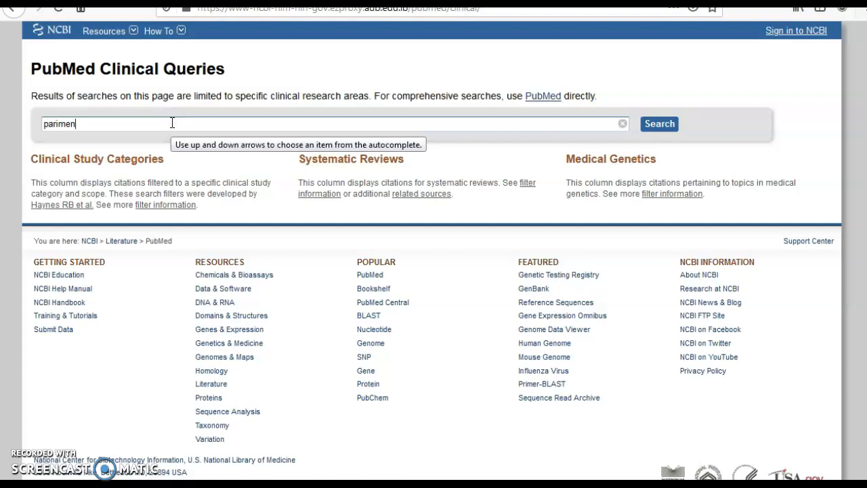
{"action": "type", "text": "o"}
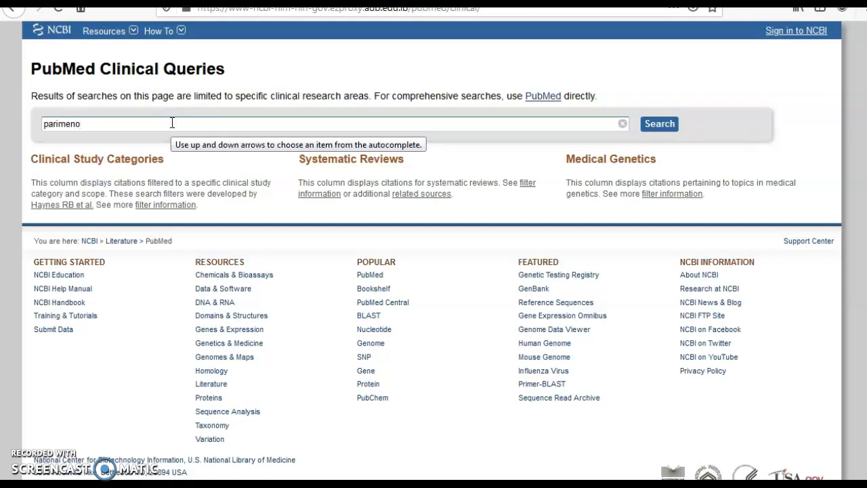
{"action": "type", "text": "pausa"}
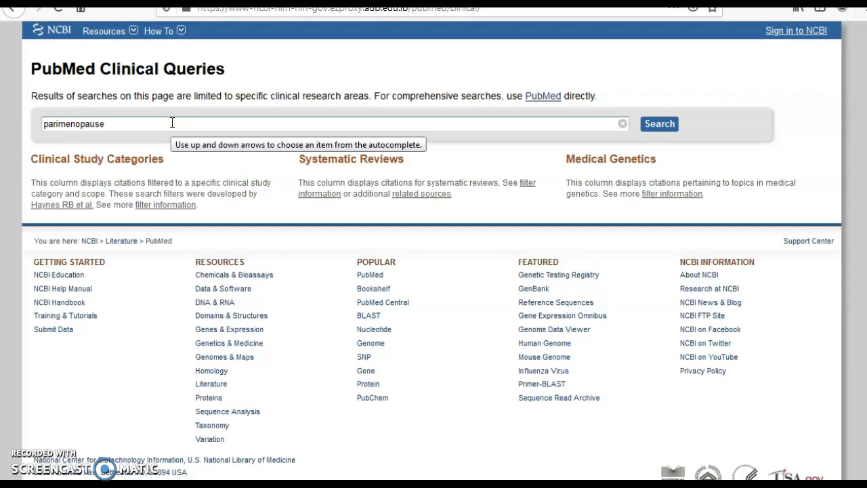
{"action": "mouse_move", "coordinate": [28, 139]}
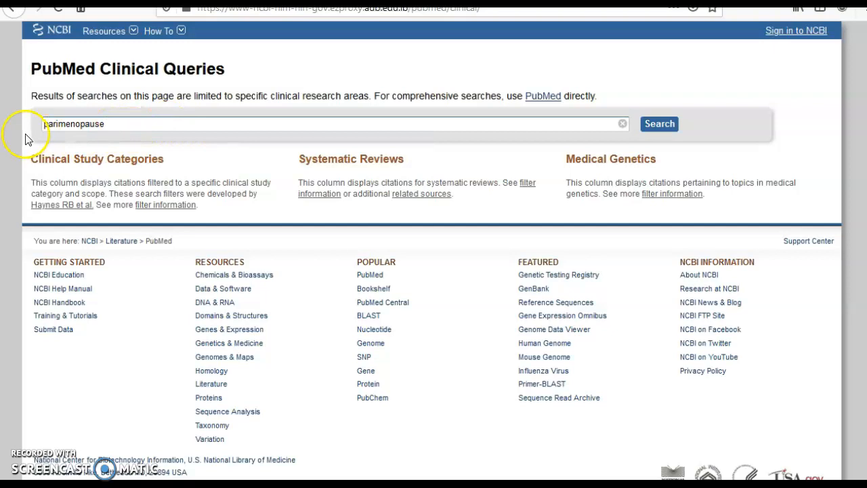
{"action": "type", "text": "perimenopause"}
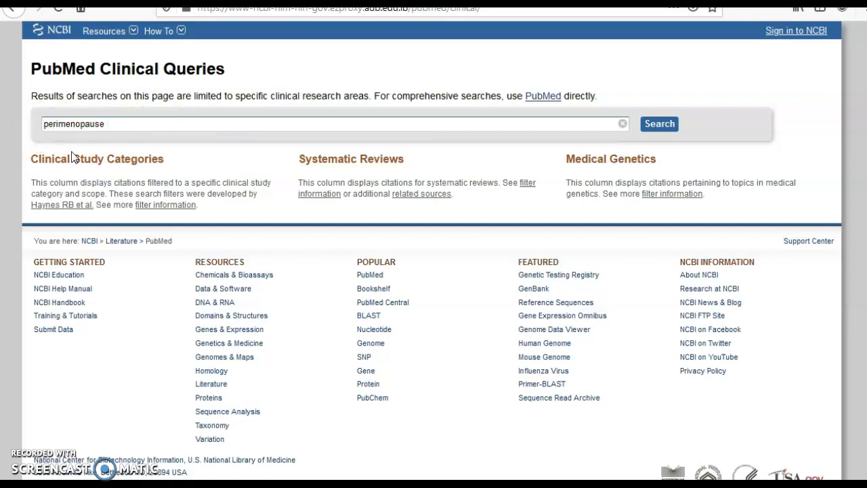
{"action": "type", "text": "HRT"}
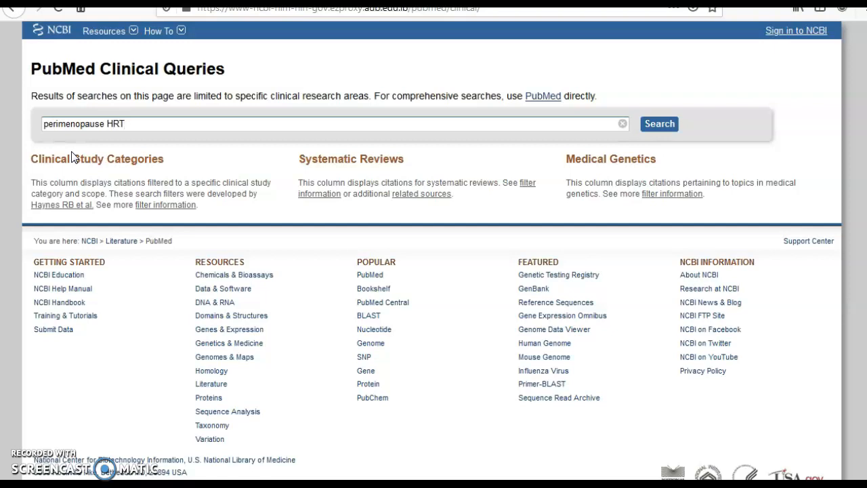
{"action": "type", "text": "cancer"}
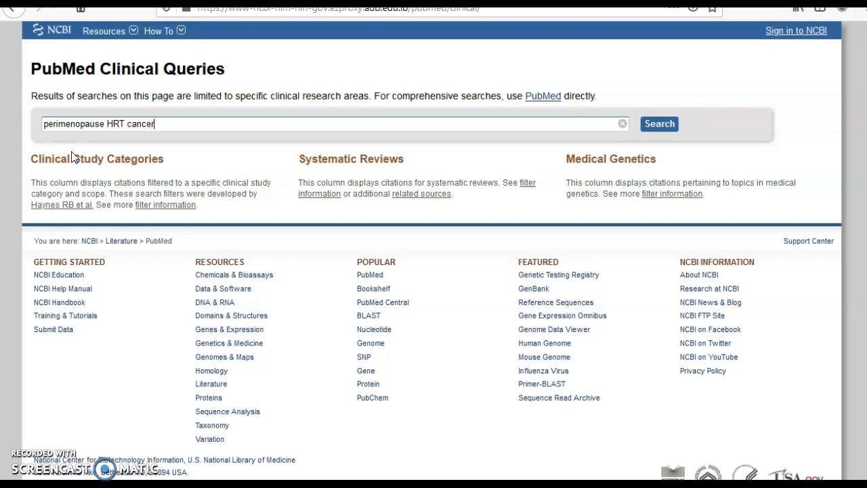
{"action": "left_click", "coordinate": [658, 123]}
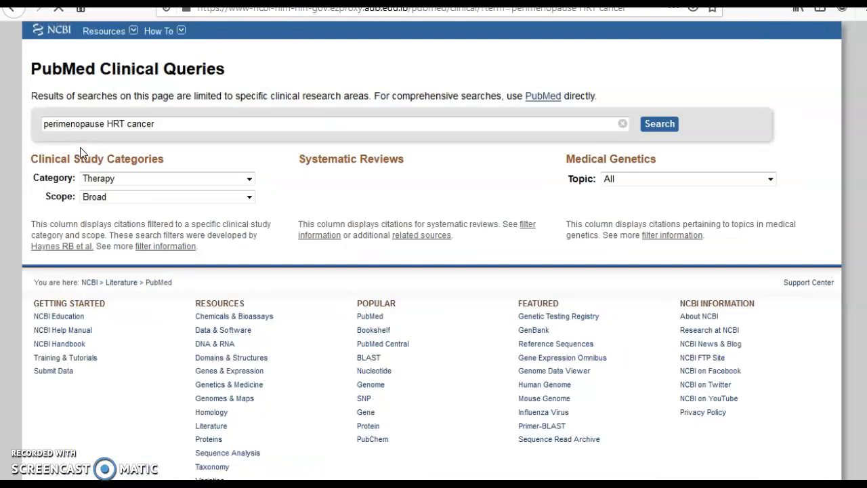
Step: Set the study category to Etiology and list all 15 results
{"action": "left_click", "coordinate": [659, 124]}
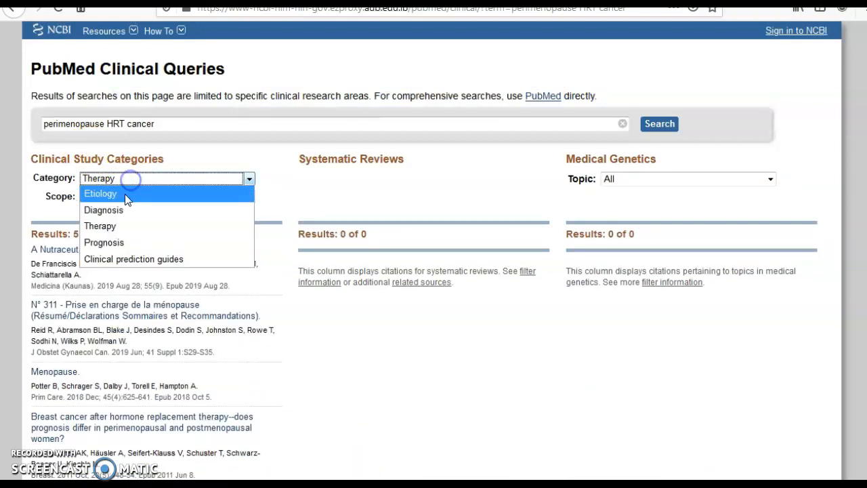
{"action": "left_click", "coordinate": [101, 193]}
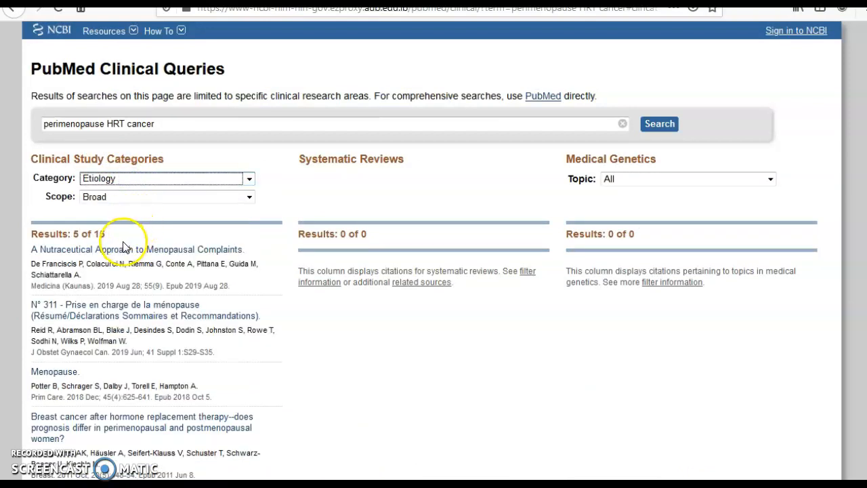
{"action": "scroll", "scroll_direction": "down", "scroll_amount": 3}
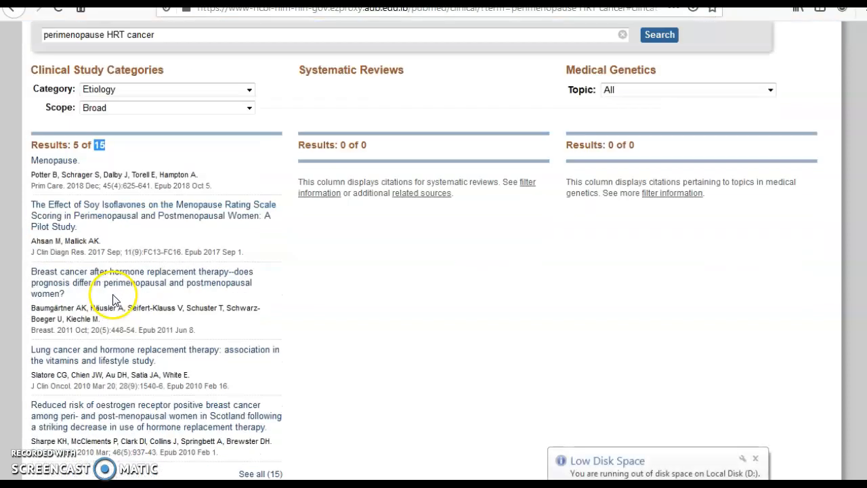
{"action": "scroll", "scroll_direction": "down", "scroll_amount": 3}
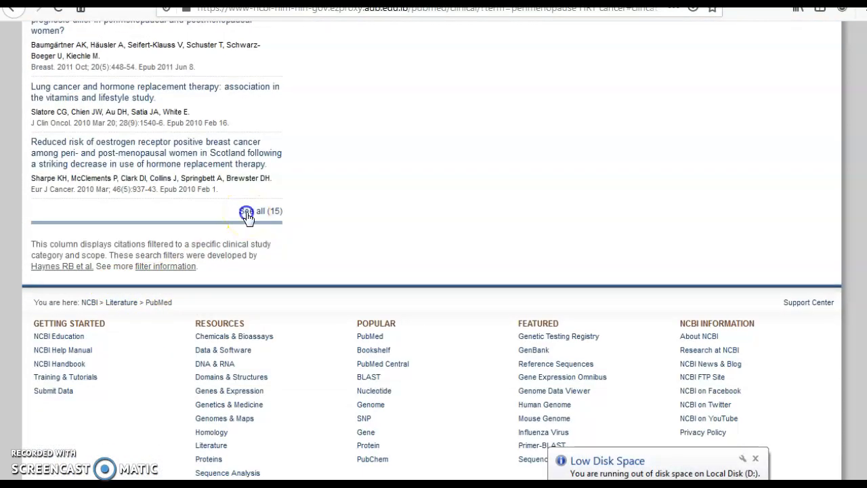
{"action": "left_click", "coordinate": [261, 211]}
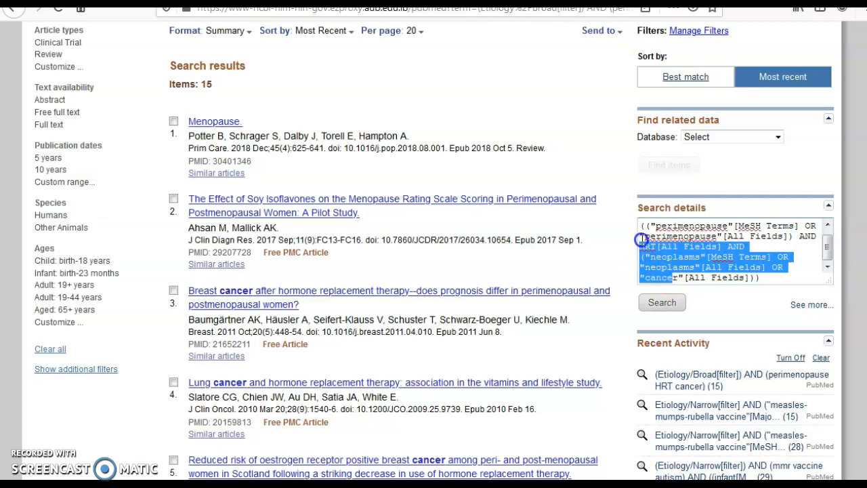
{"action": "mouse_move", "coordinate": [527, 235]}
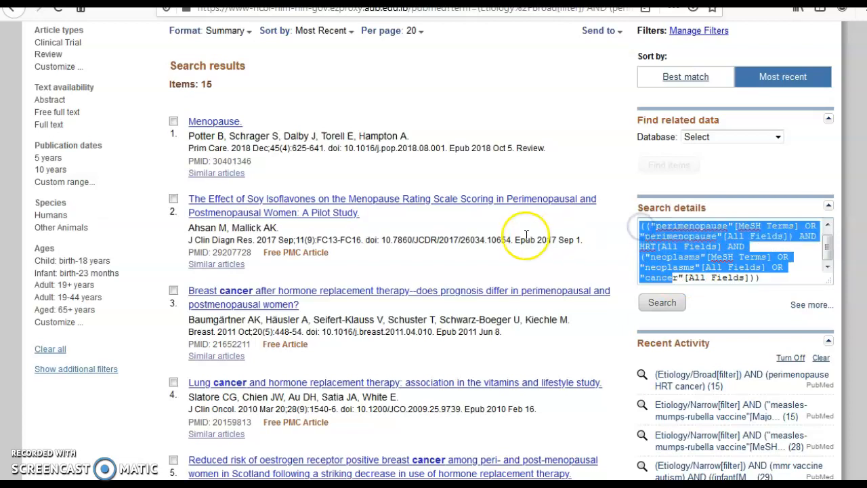
Step: Replace HRT with 'hormonal replacement therapy' in the query and rerun, yielding 8 Etiology/Broad results
{"action": "scroll", "scroll_direction": "up", "scroll_amount": 3}
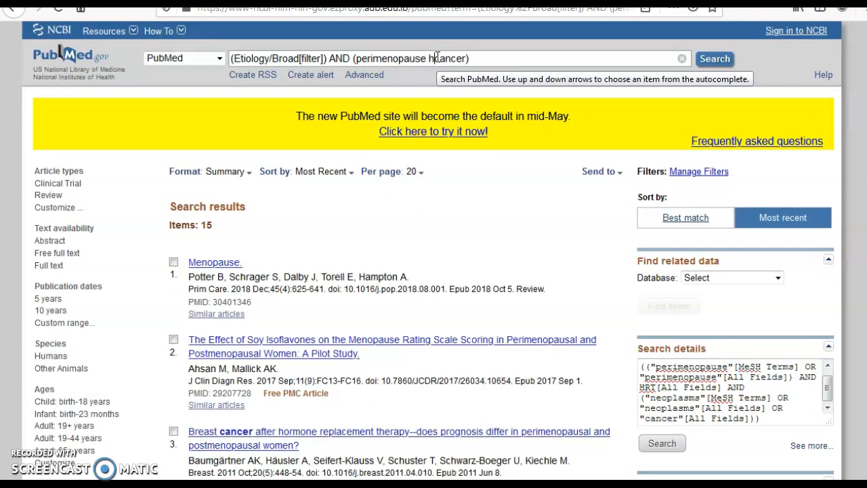
{"action": "type", "text": "hormonal rec"}
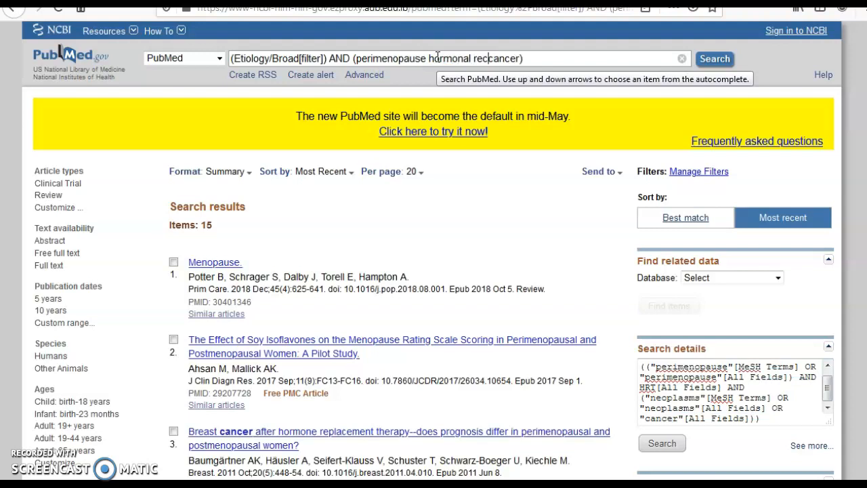
{"action": "type", "text": "replacement"}
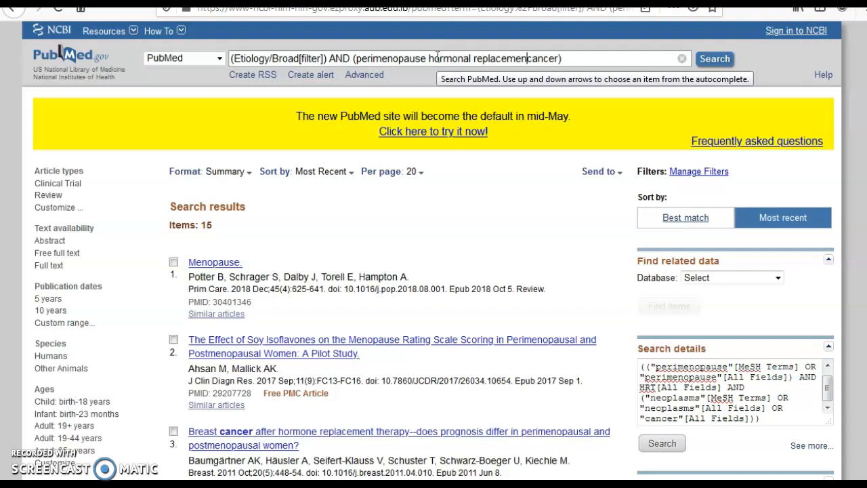
{"action": "type", "text": "therapy"}
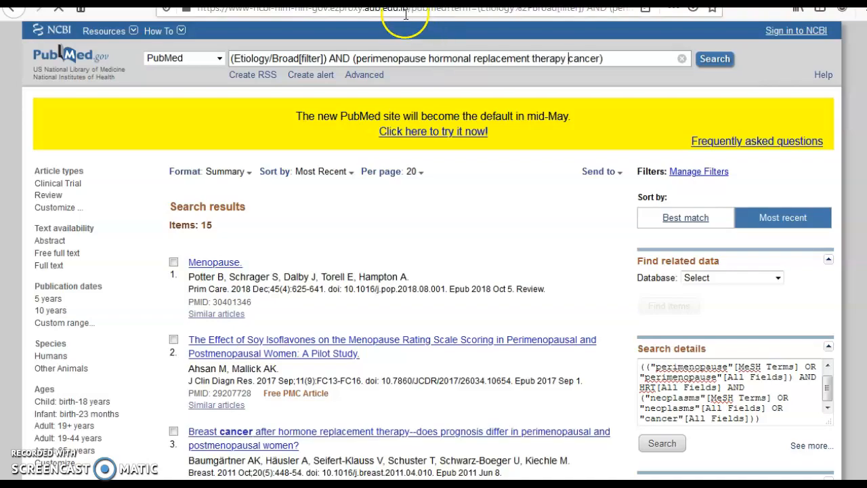
{"action": "left_click", "coordinate": [714, 59]}
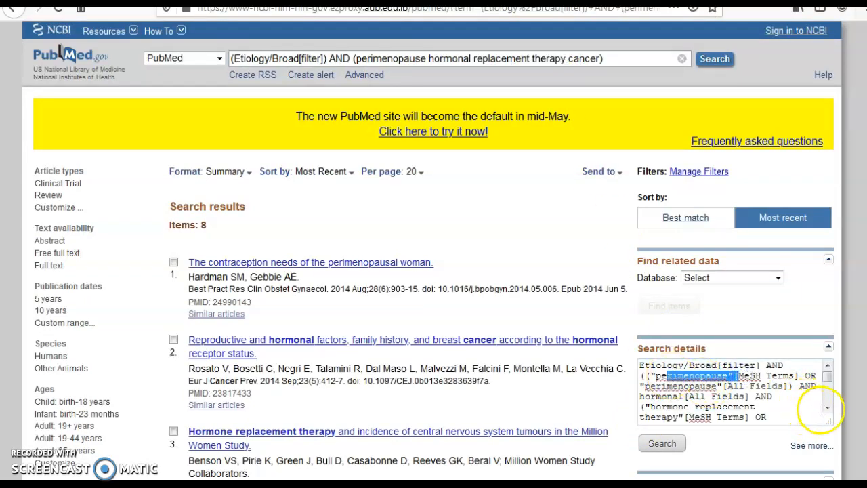
{"action": "scroll", "scroll_direction": "down", "scroll_amount": 3}
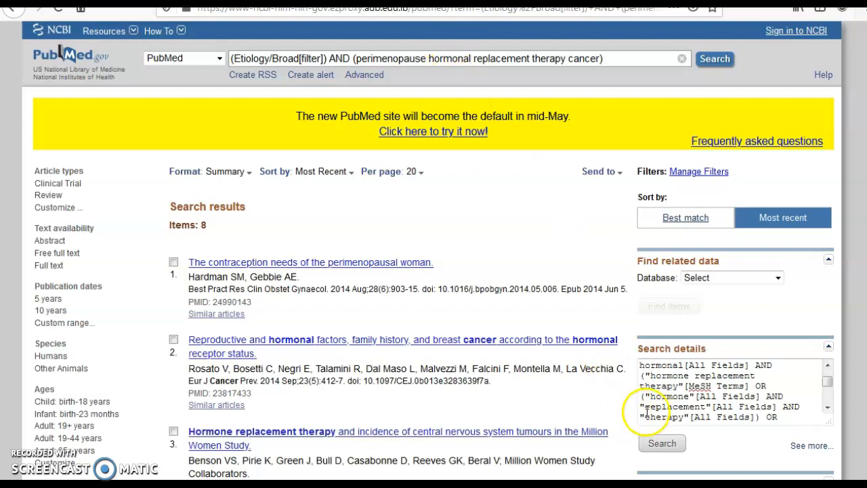
{"action": "double_click", "coordinate": [688, 375]}
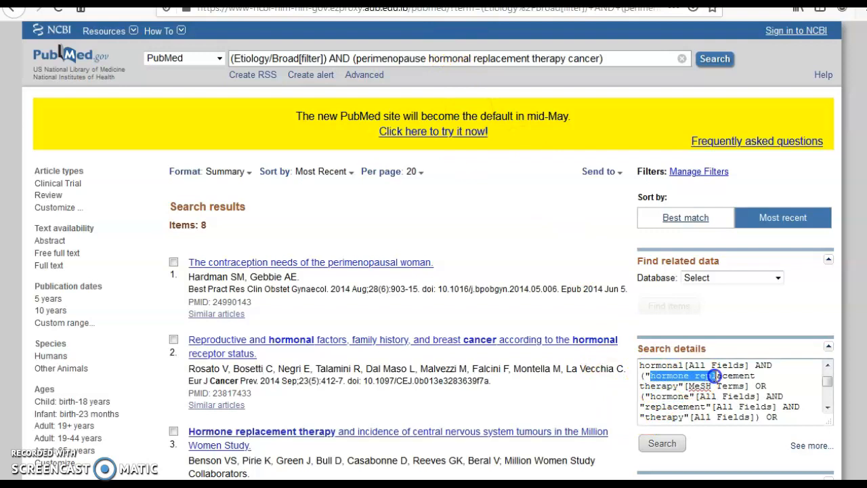
{"action": "scroll", "scroll_direction": "down", "scroll_amount": 3}
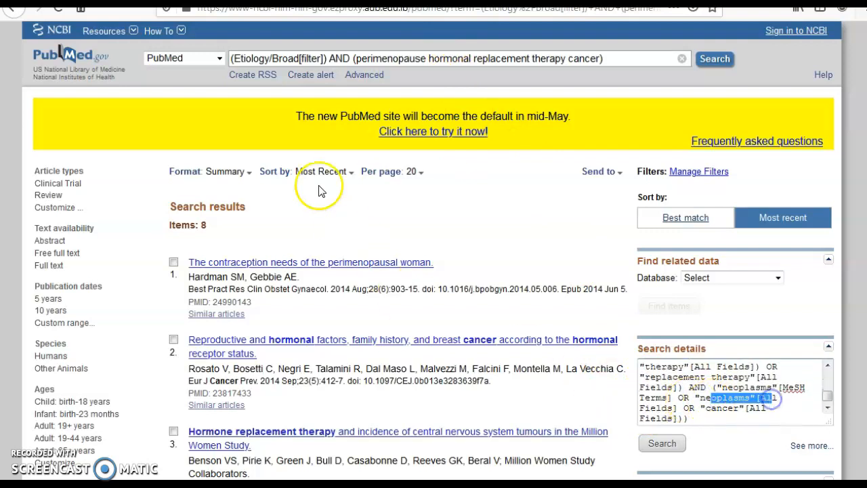
{"action": "mouse_move", "coordinate": [267, 51]}
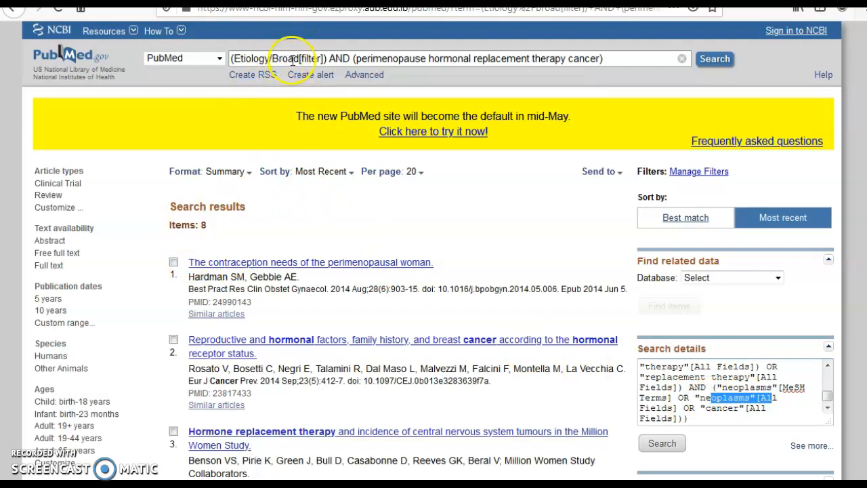
{"action": "scroll", "scroll_direction": "down", "scroll_amount": 3}
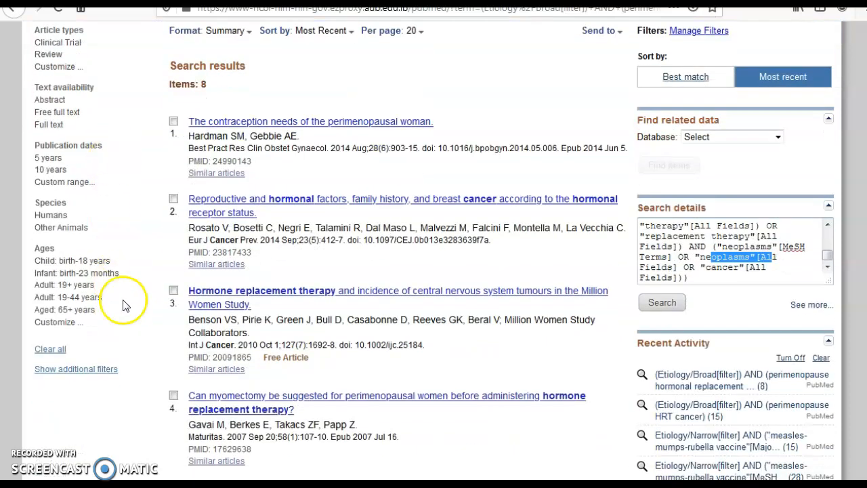
{"action": "scroll", "scroll_direction": "up", "scroll_amount": 3}
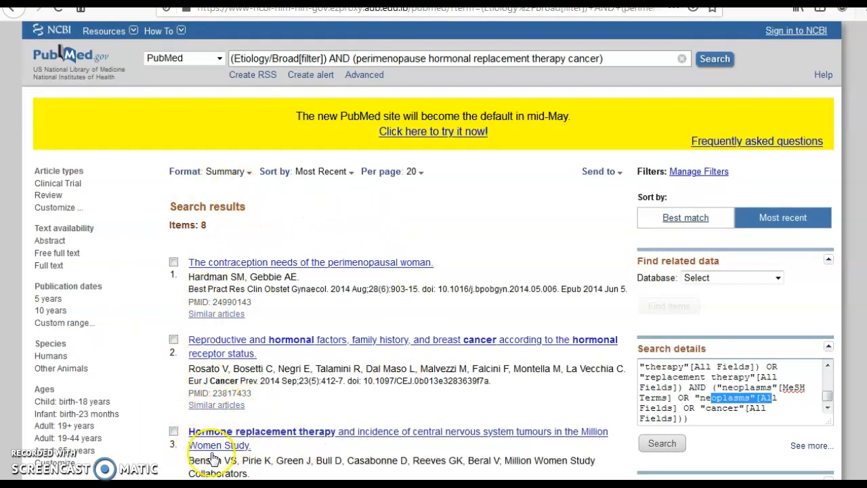
{"action": "mouse_move", "coordinate": [115, 379]}
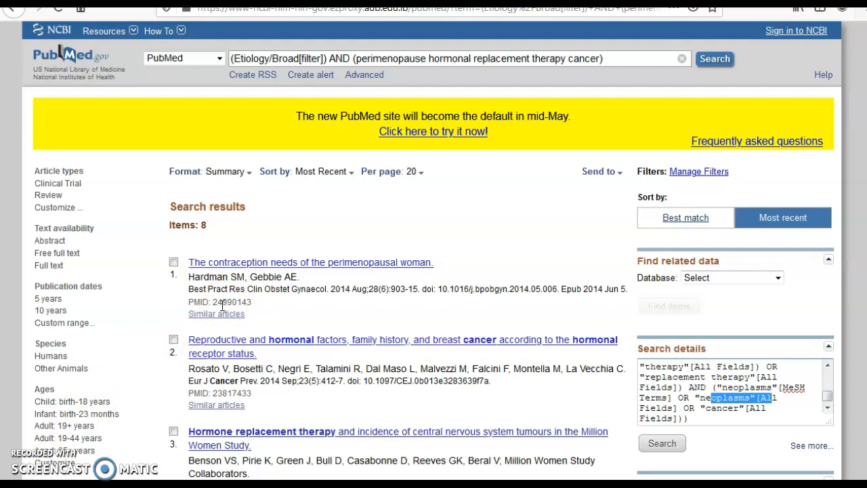
{"action": "mouse_move", "coordinate": [223, 305]}
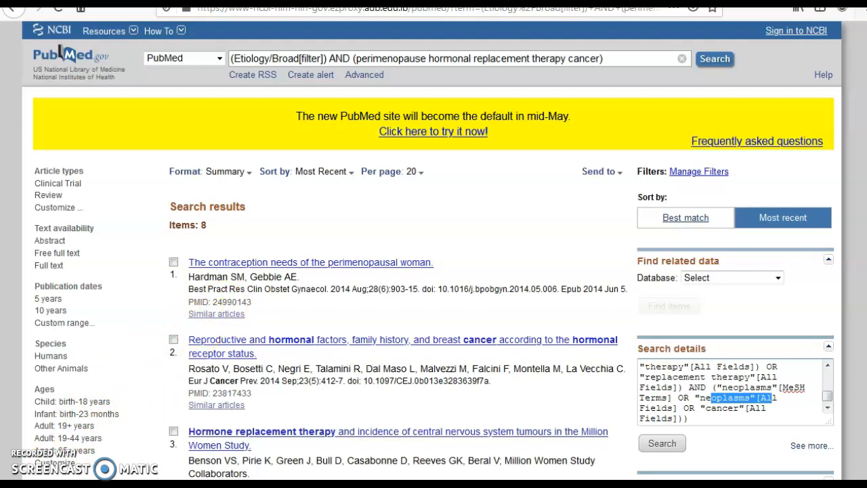